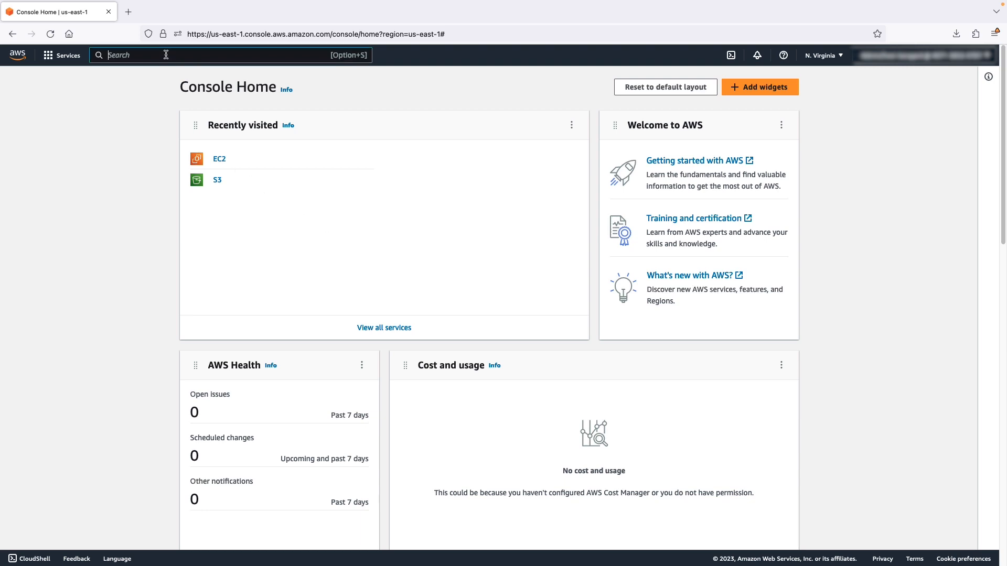
Step: Search for EC2 and open the EC2 service dashboard
{"action": "type", "text": "EC2"}
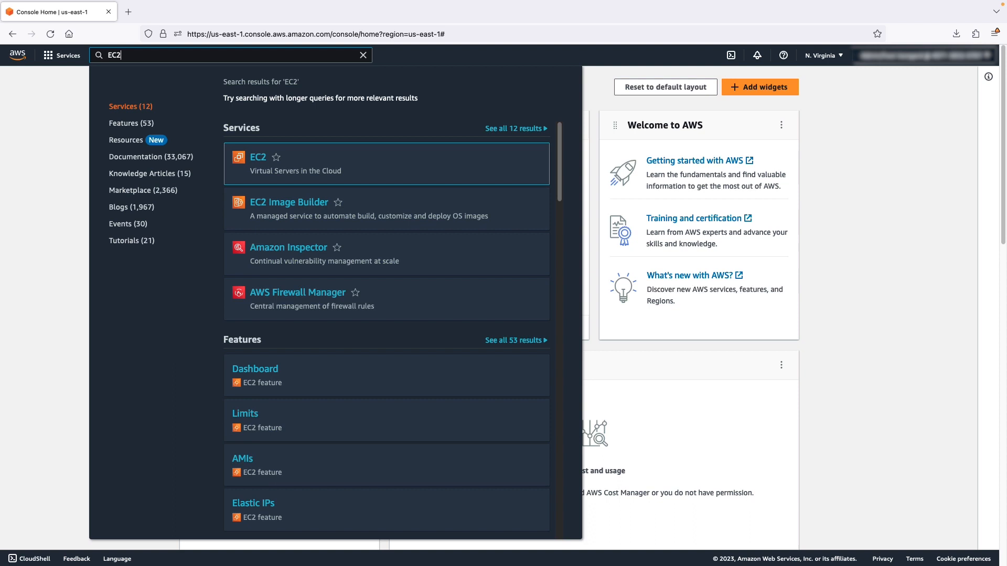
{"action": "left_click", "coordinate": [258, 157]}
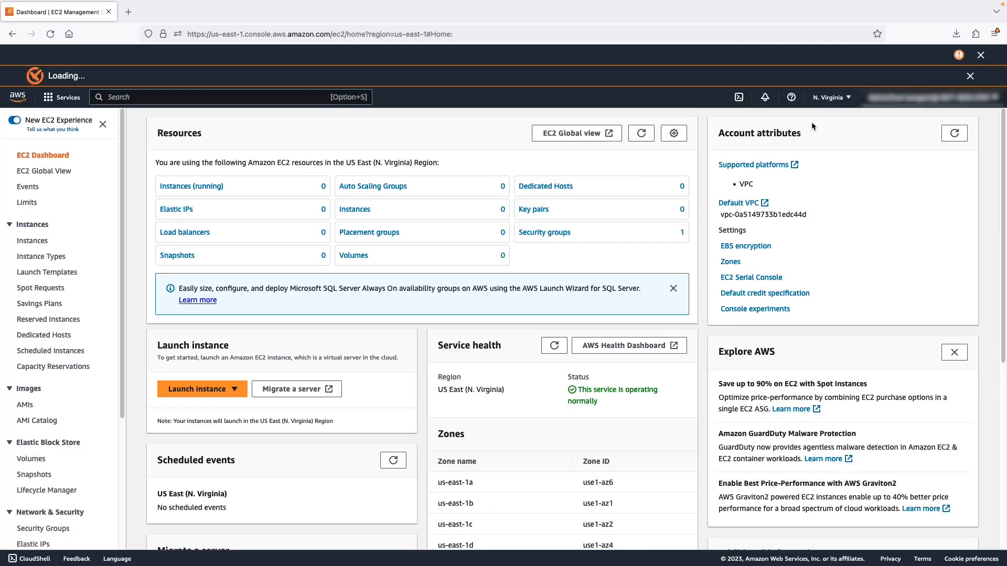
Step: Switch the region to US East (Ohio) and list its running instances
{"action": "left_click", "coordinate": [830, 97]}
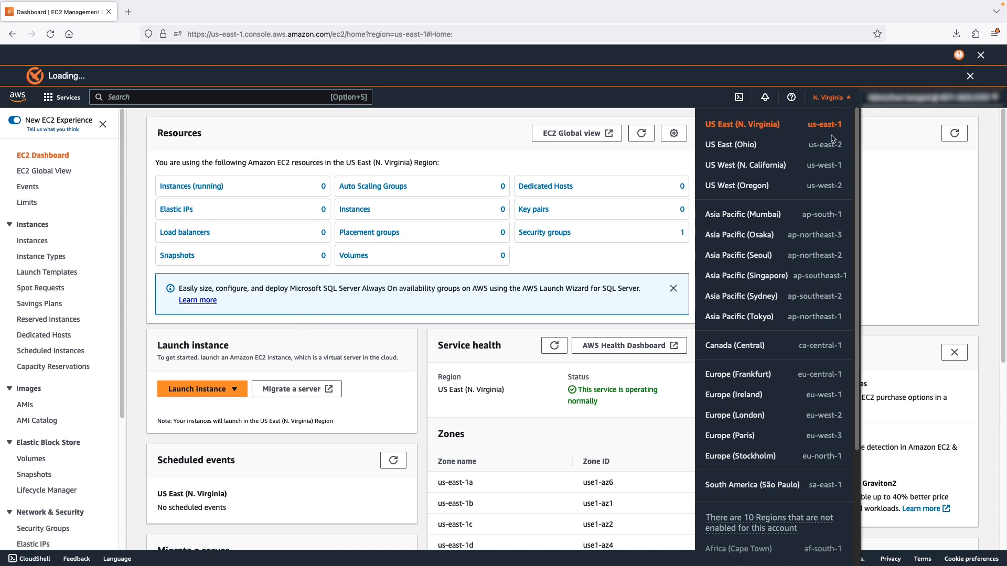
{"action": "left_click", "coordinate": [730, 144]}
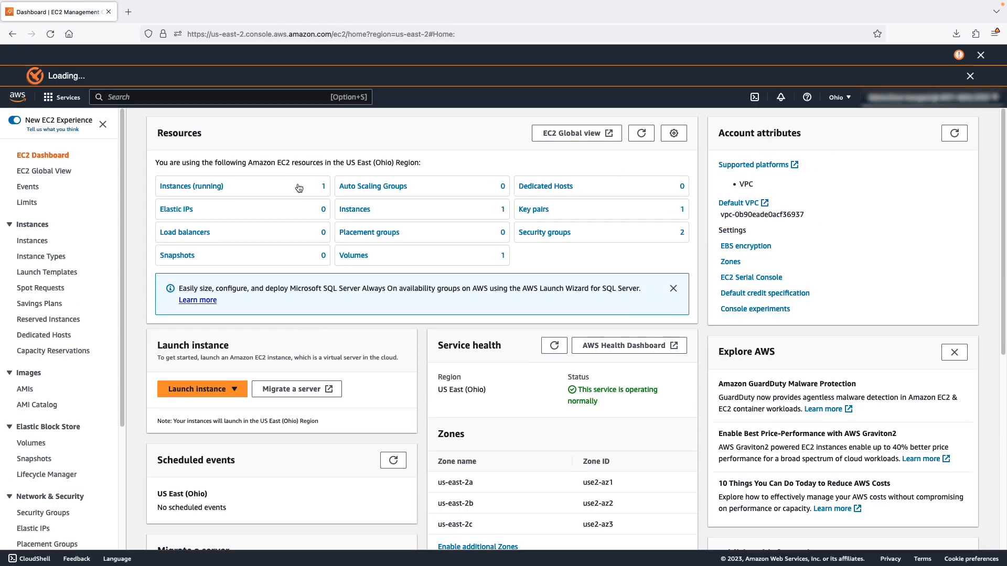
{"action": "left_click", "coordinate": [192, 186]}
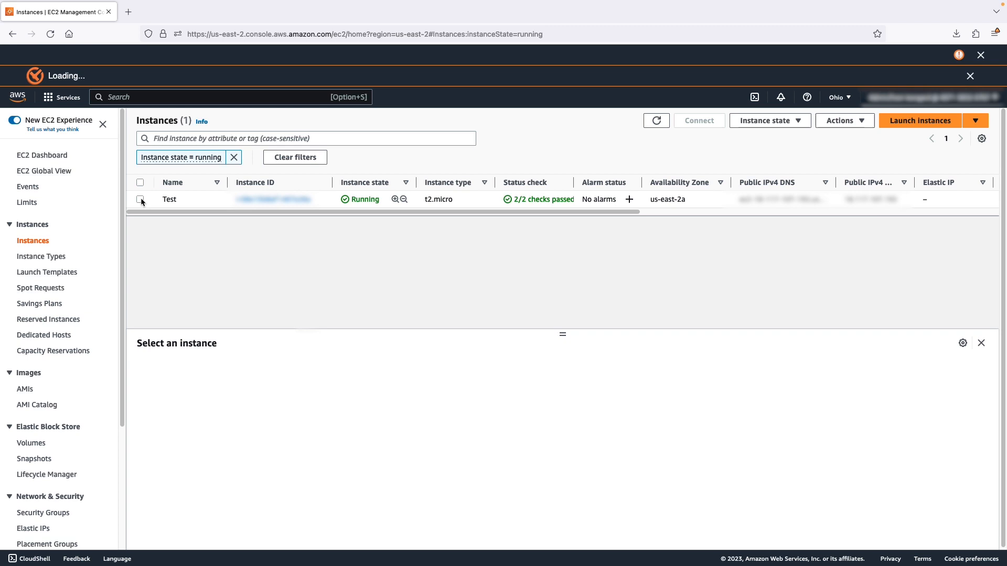
Step: Select the Test instance and show its Instance state options
{"action": "left_click", "coordinate": [141, 199]}
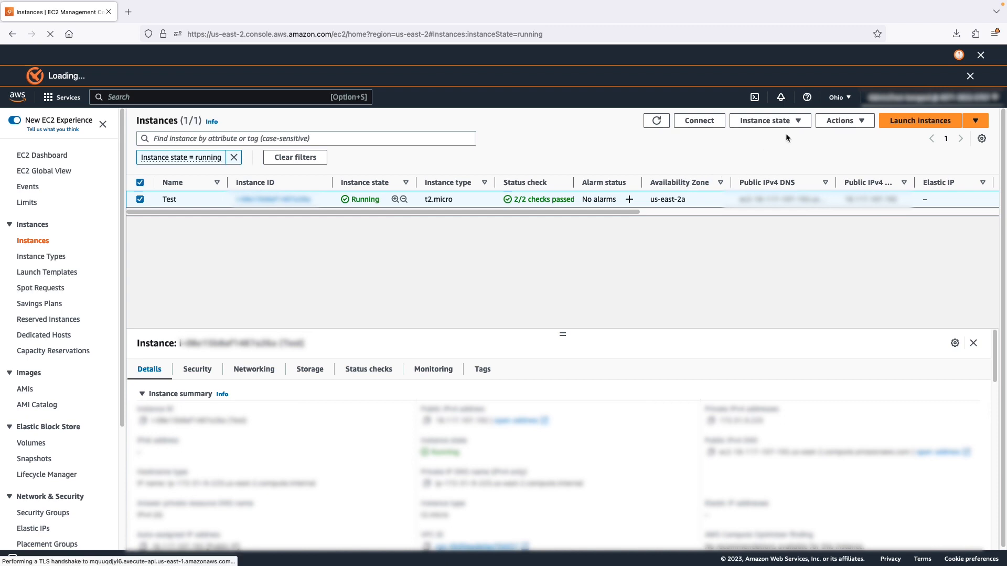
{"action": "left_click", "coordinate": [770, 120]}
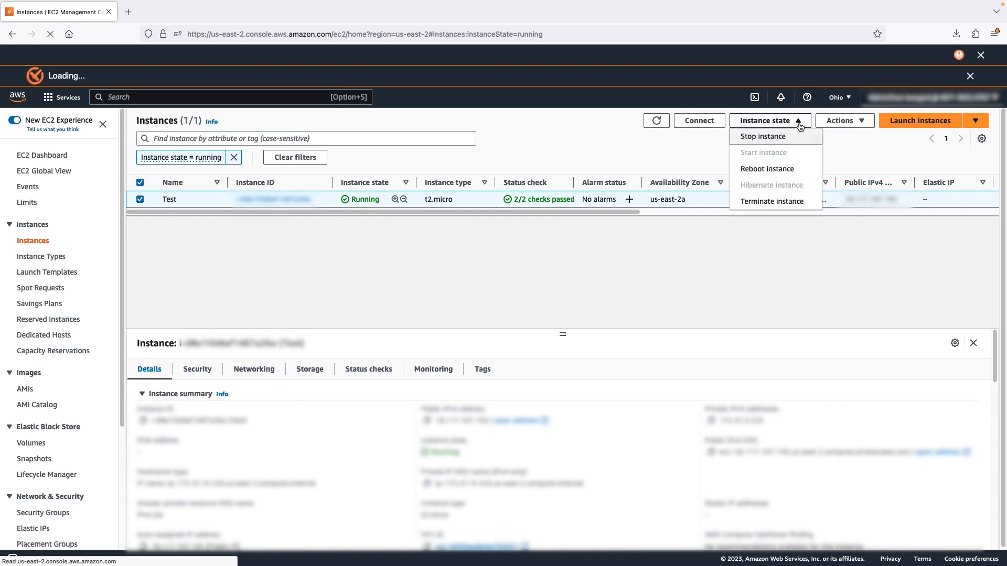
{"action": "mouse_move", "coordinate": [796, 204]}
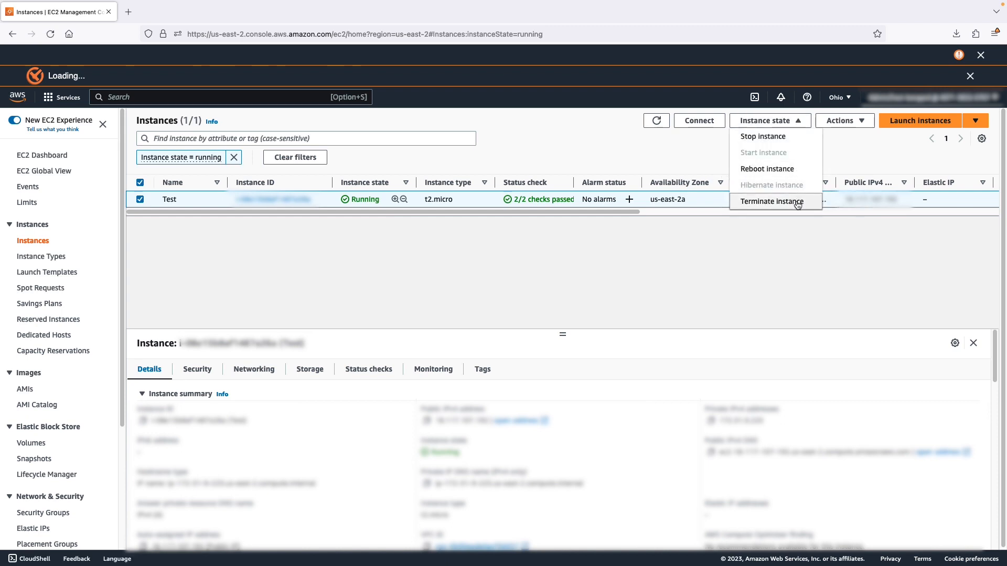
Step: Choose Terminate instance for the Test instance
{"action": "left_click", "coordinate": [771, 202]}
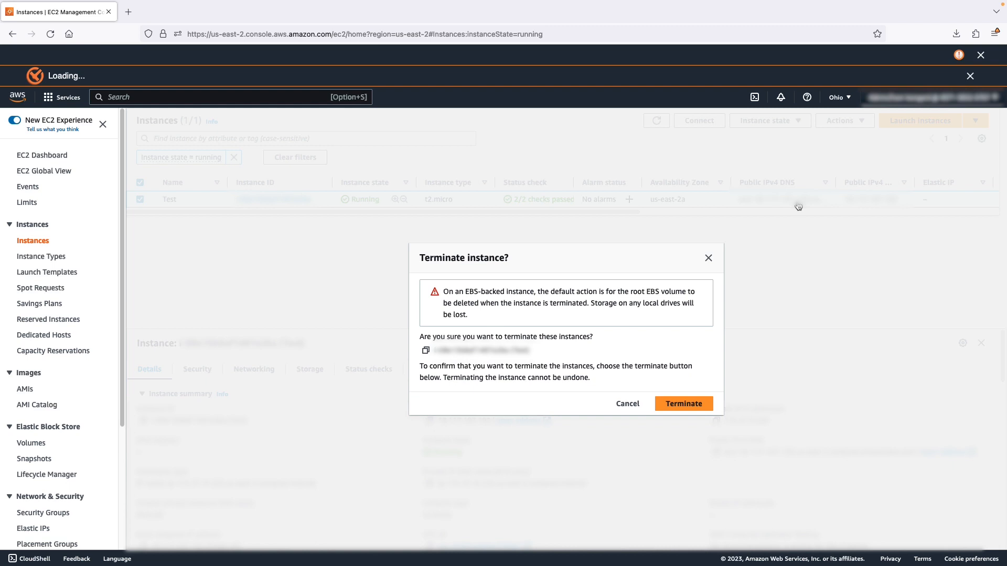
{"action": "mouse_move", "coordinate": [761, 316]}
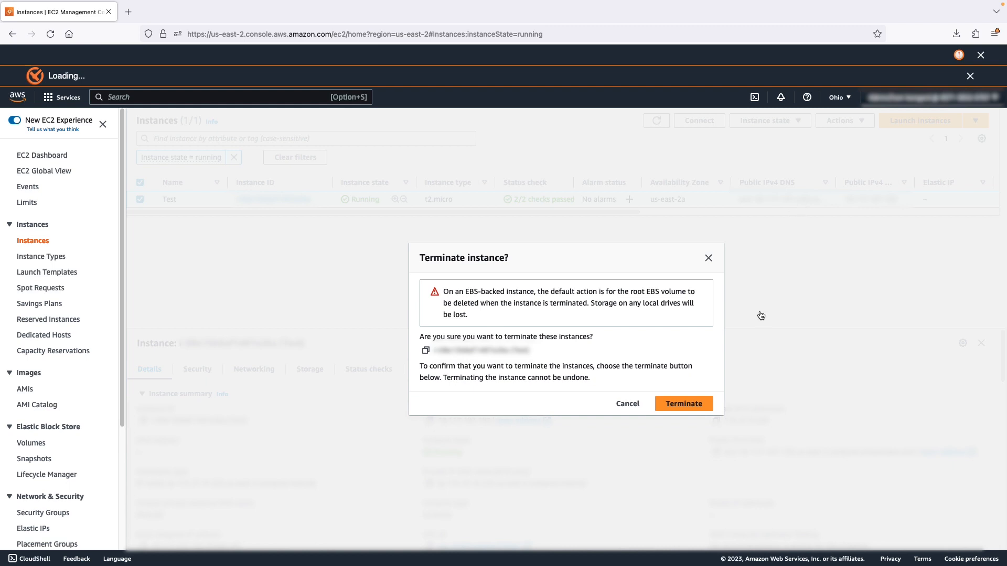